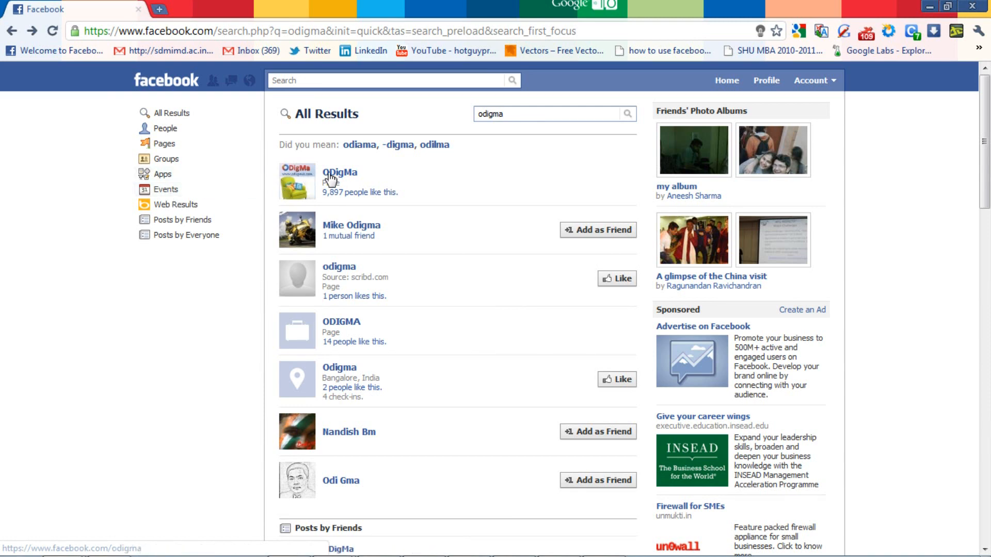
# Open the ODigMa page from the search results and go into its Edit Page permissions.
pyautogui.click(340, 172)
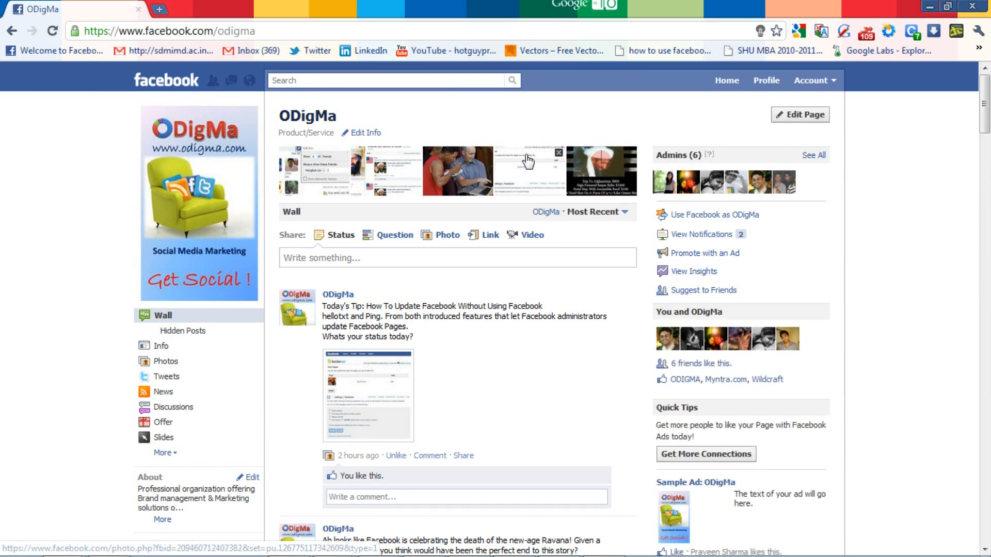
pyautogui.click(799, 114)
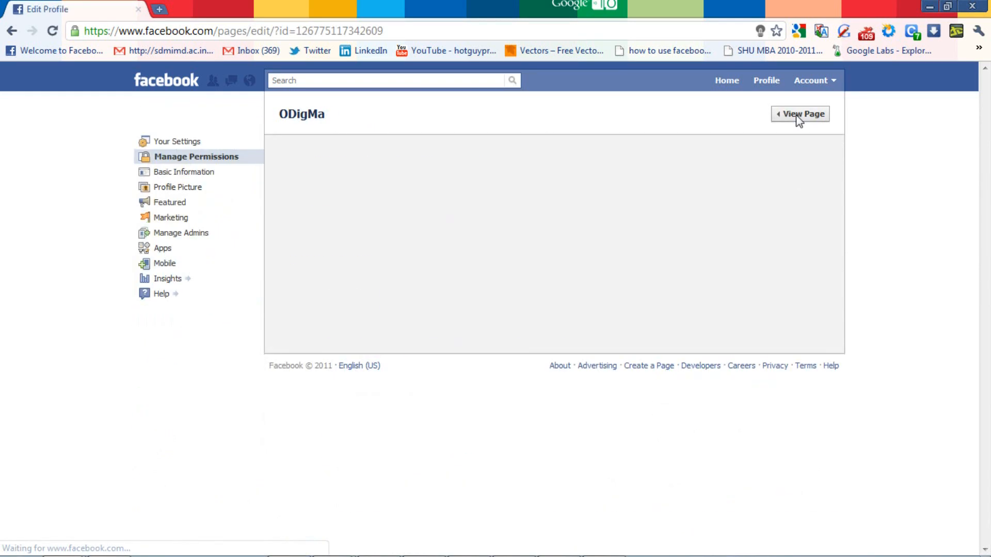
pyautogui.click(196, 156)
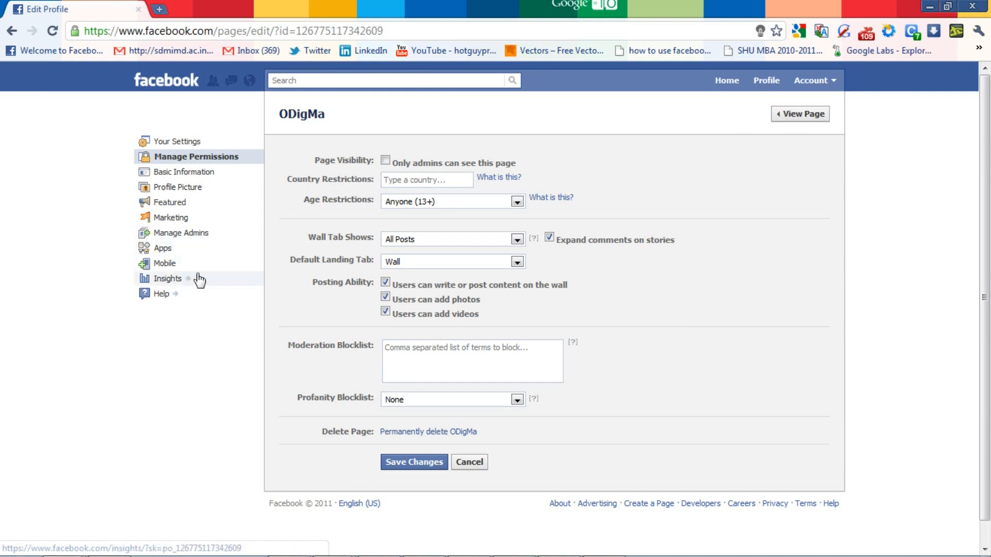
# Open ODigMa Insights, choose the Users report, and scroll down to the demographics.
pyautogui.click(166, 279)
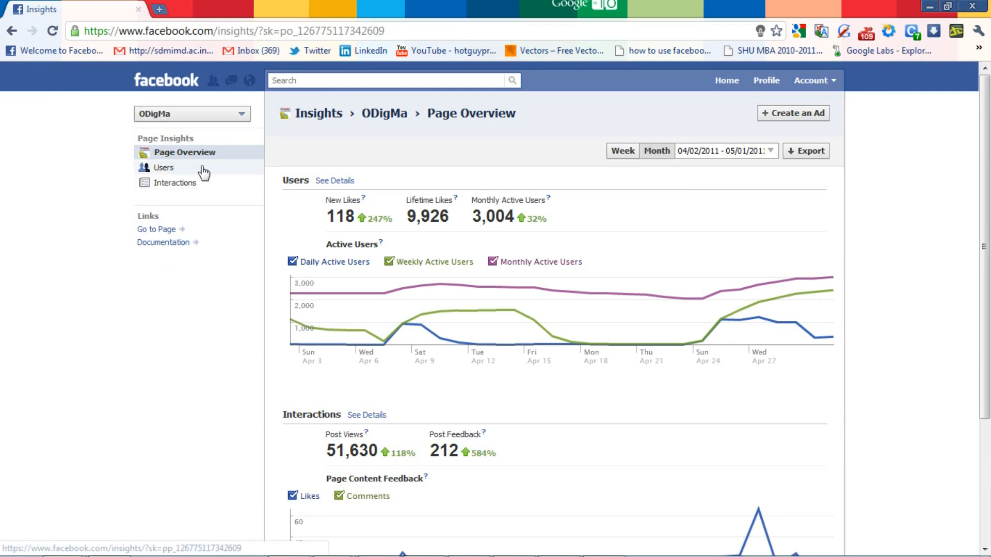
pyautogui.click(163, 167)
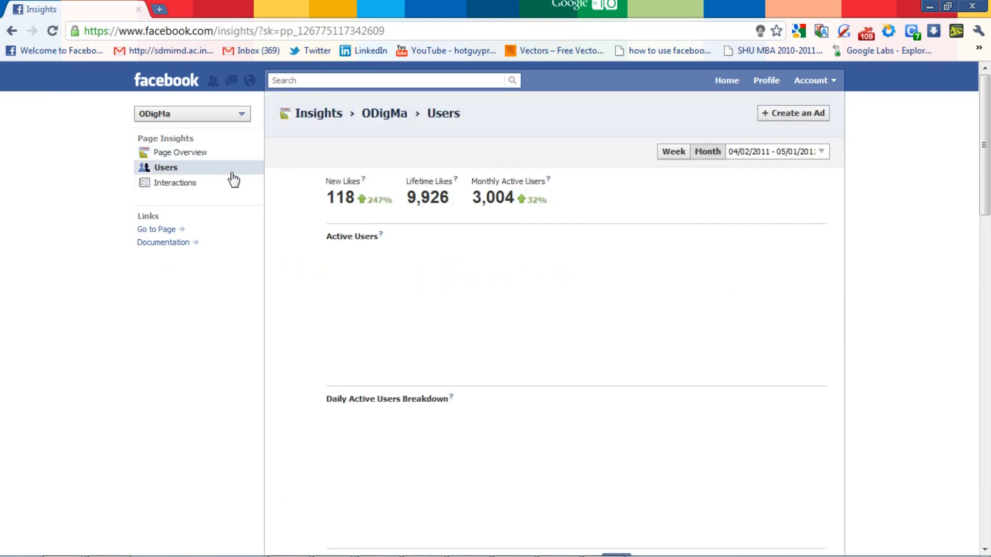
pyautogui.scroll(-3)
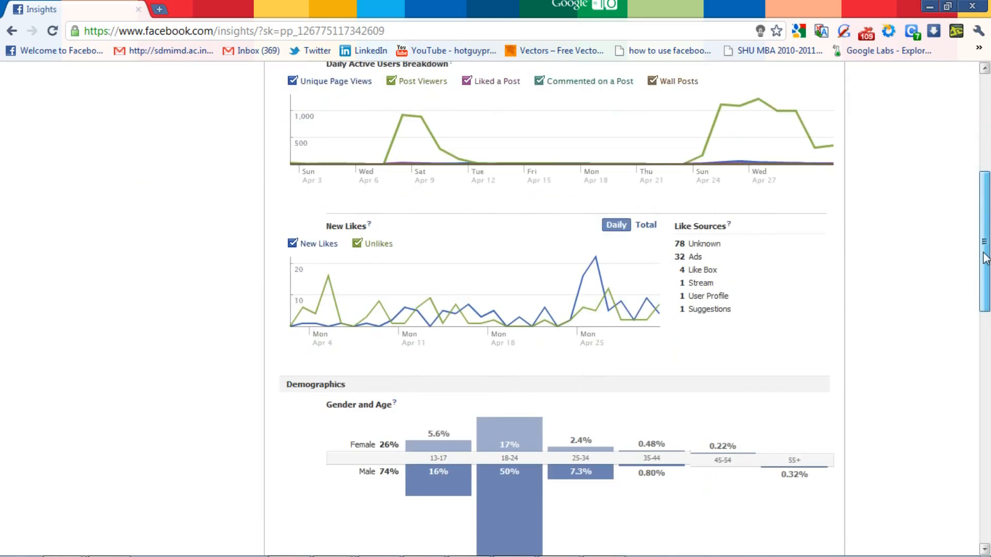
pyautogui.scroll(-3)
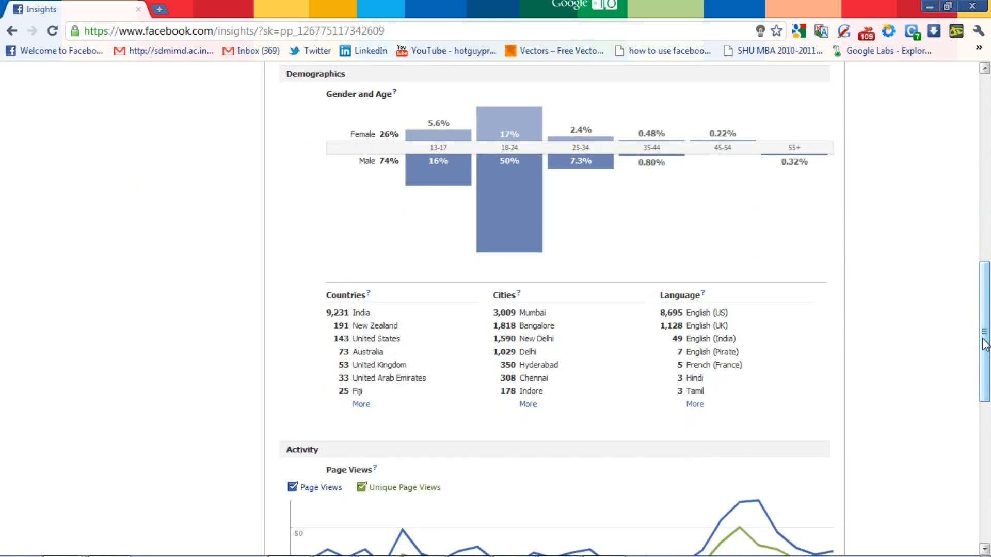